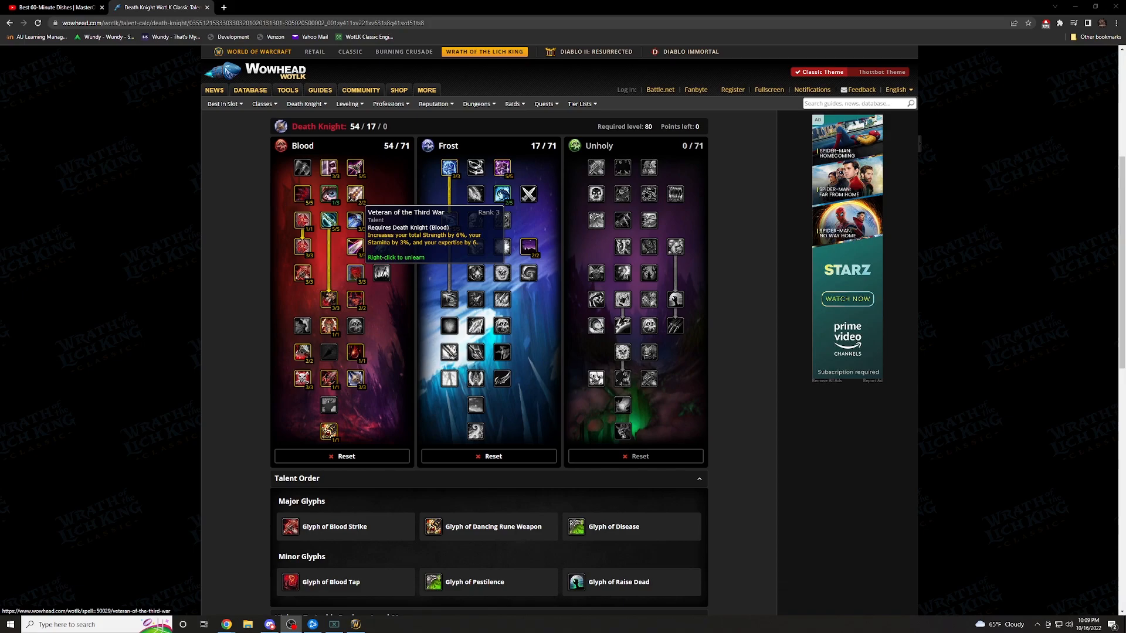
mouse_move(328, 221)
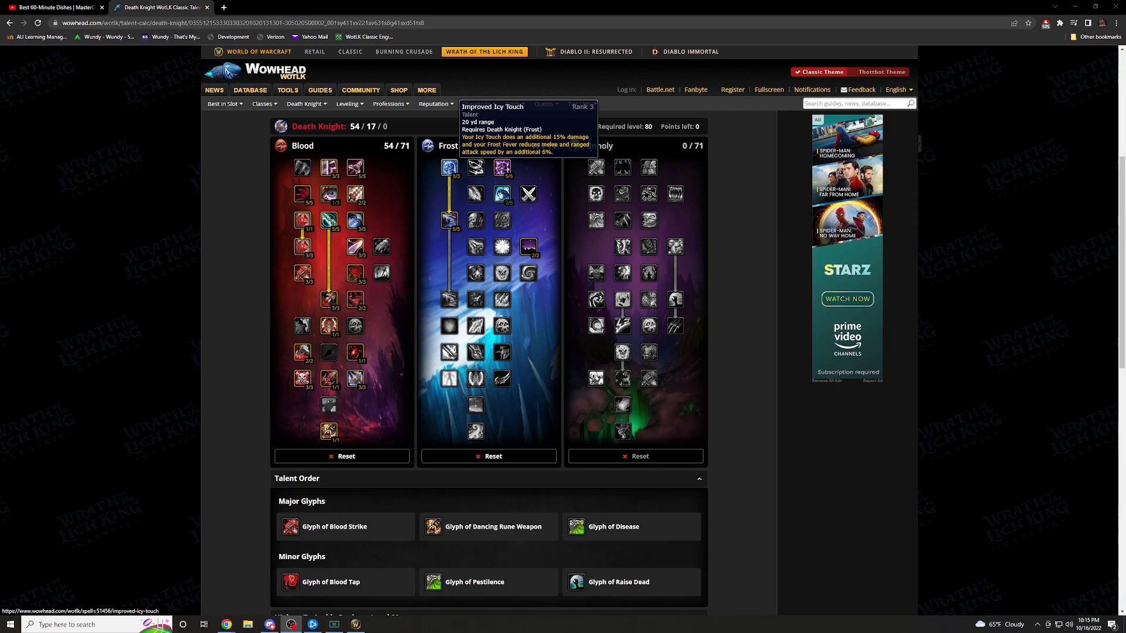
mouse_move(475, 168)
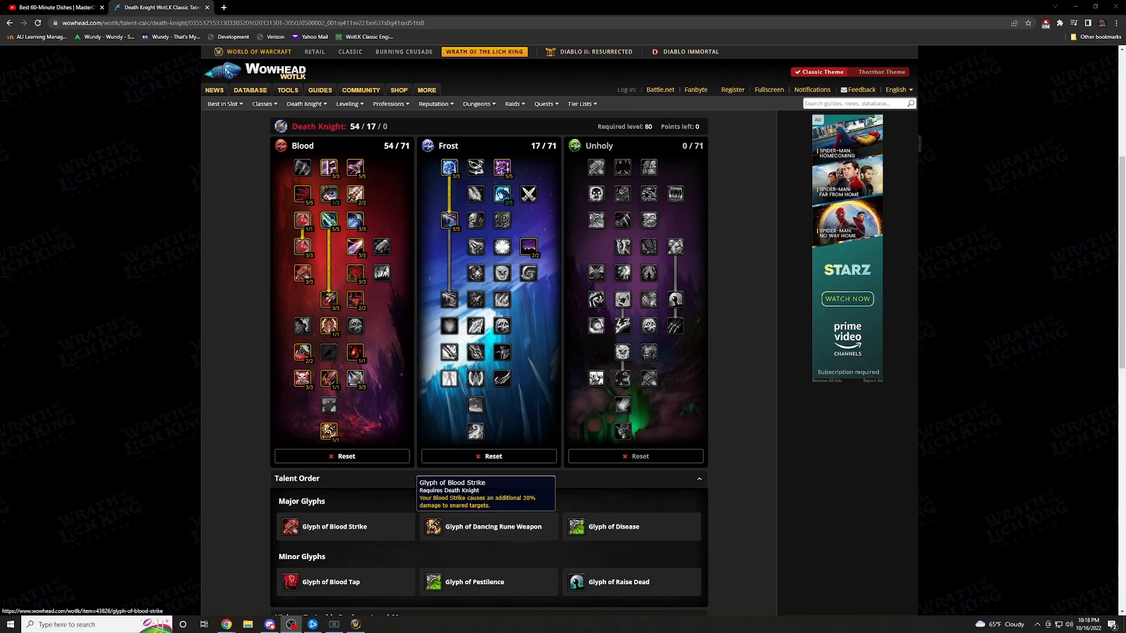
click(291, 527)
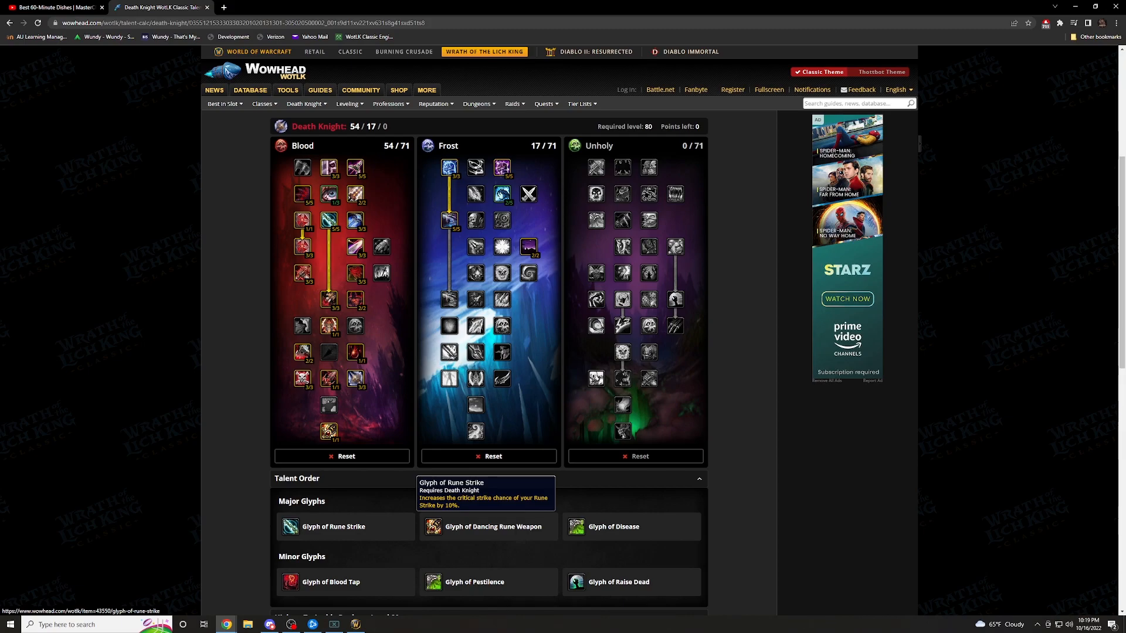
mouse_move(494, 526)
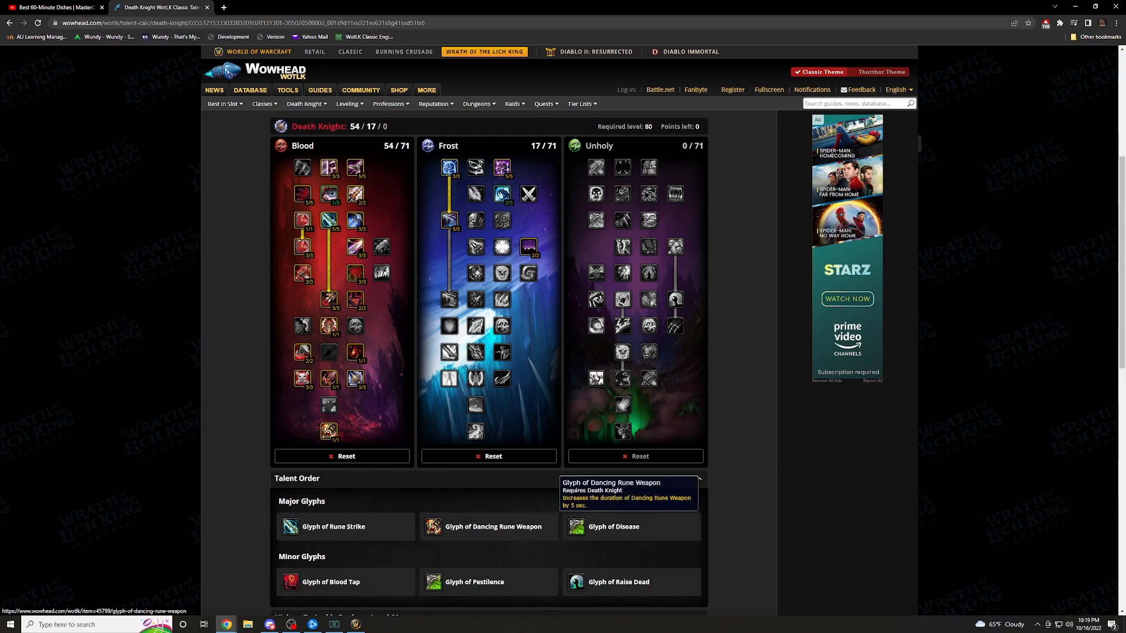